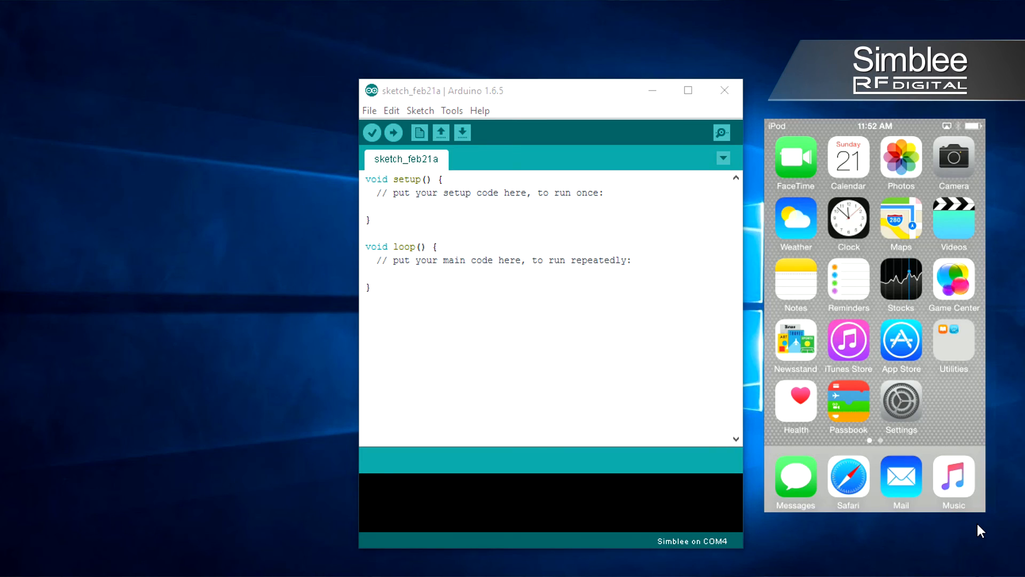
mouse_move(381, 132)
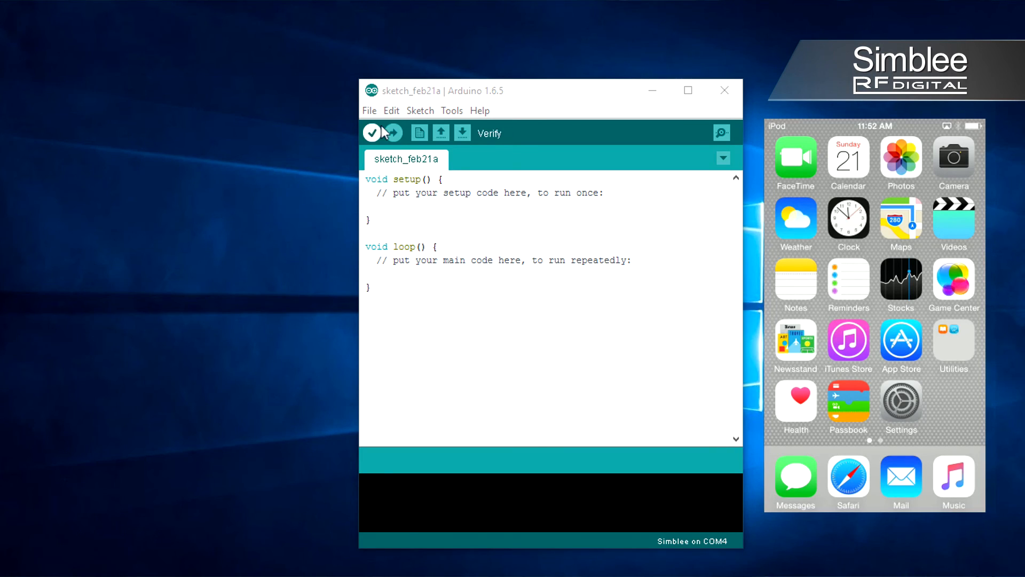
Step: Verify the empty sketch and load the Simblee Blink example
click(370, 110)
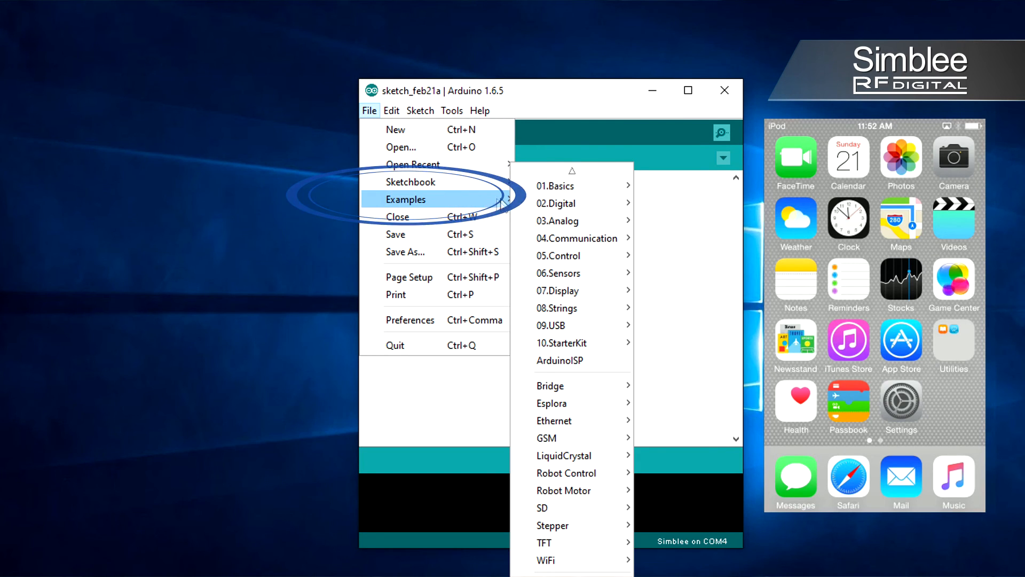
mouse_move(551, 560)
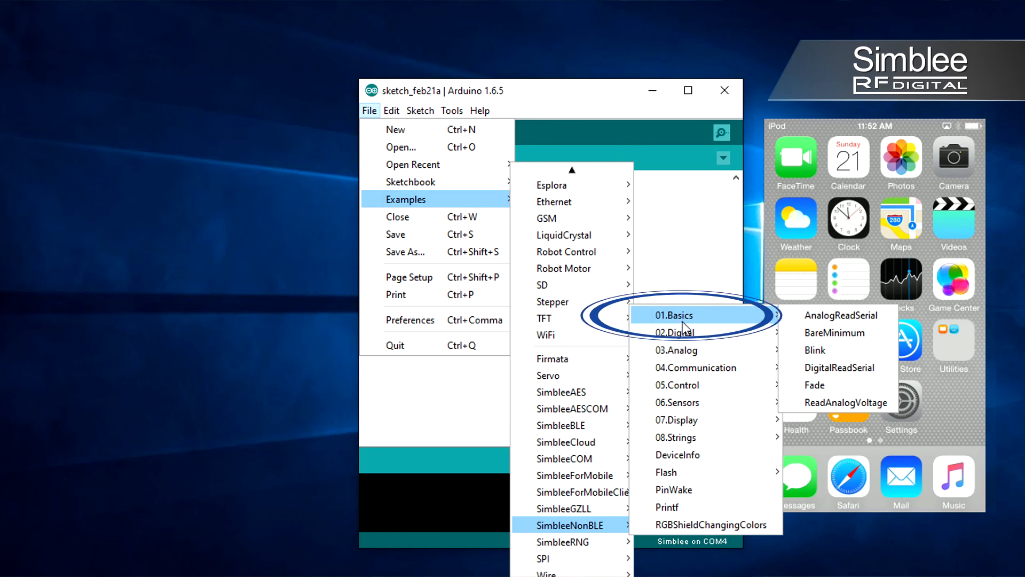
mouse_move(808, 349)
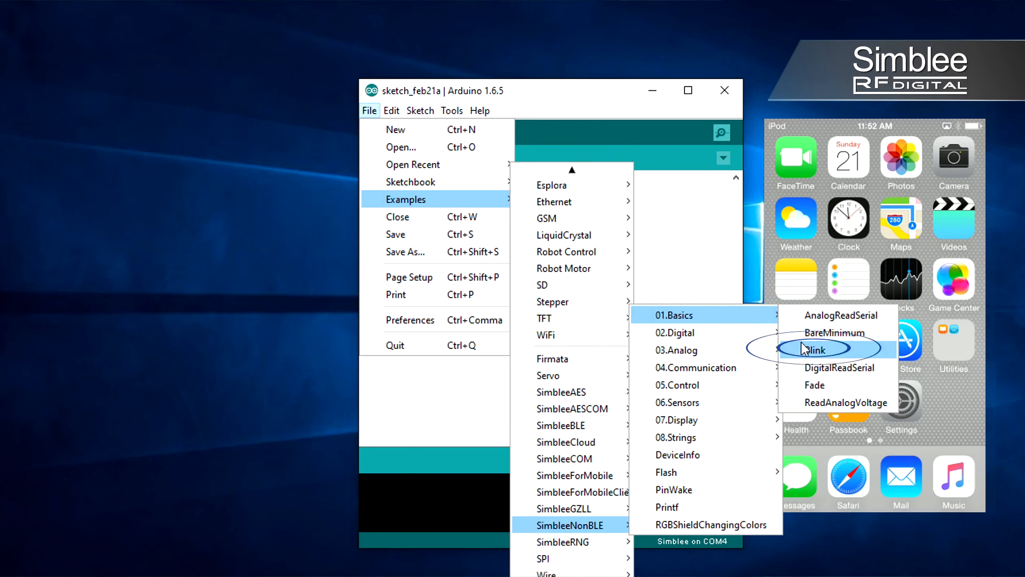
click(814, 349)
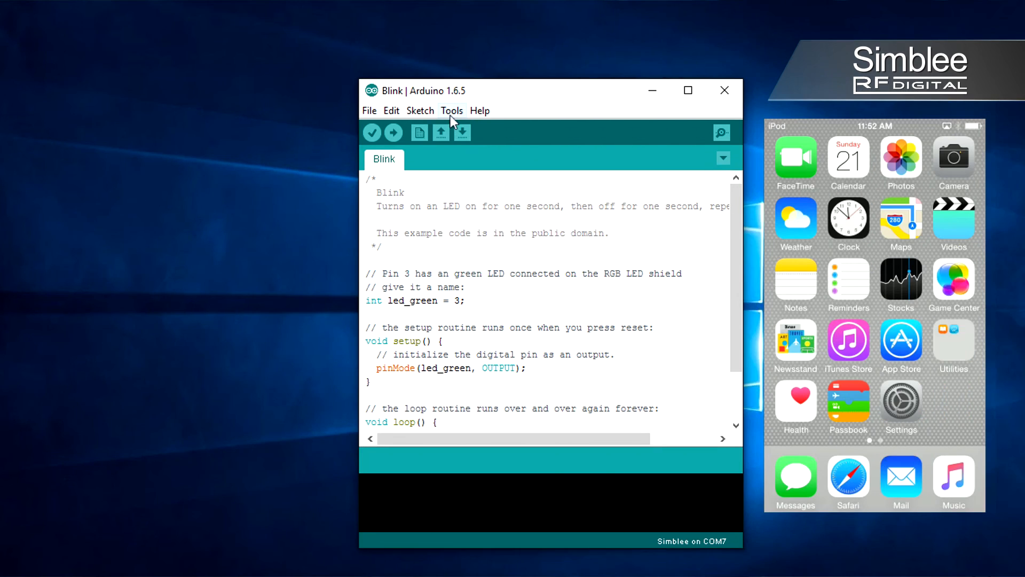
Step: Keep COM7 as the serial port, then verify and upload Blink to the Simblee
click(452, 110)
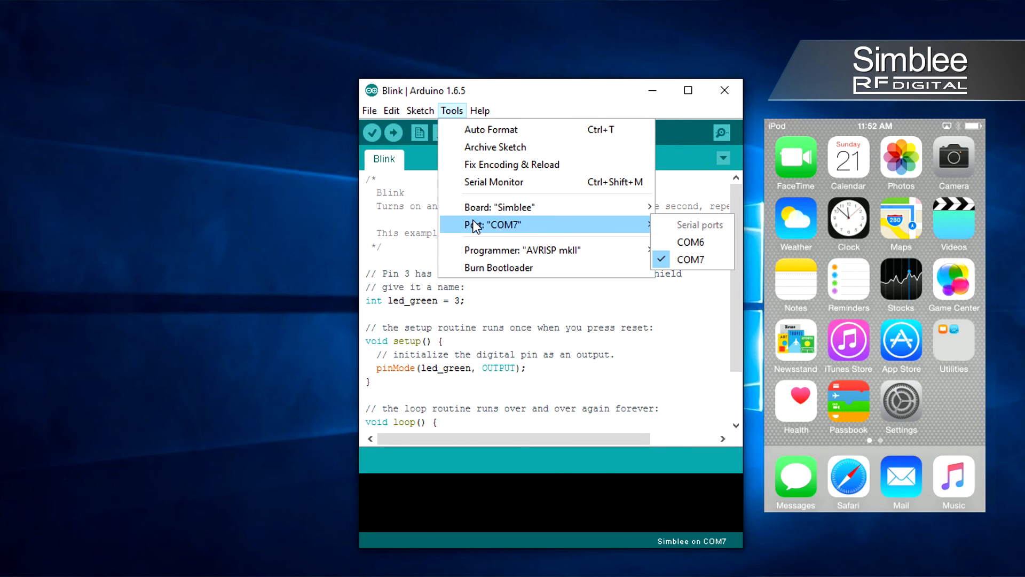
mouse_move(626, 236)
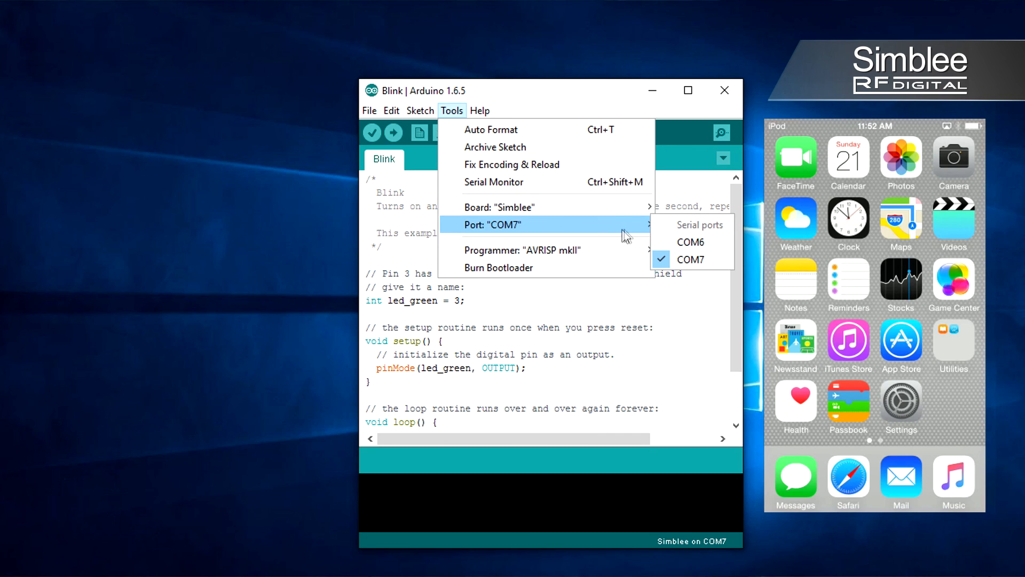
click(690, 259)
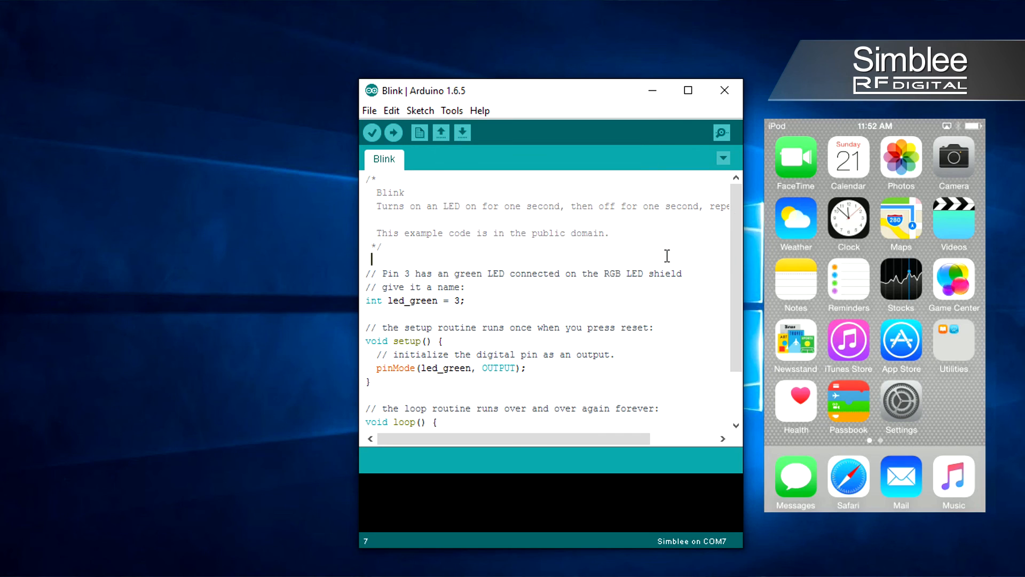
mouse_move(370, 134)
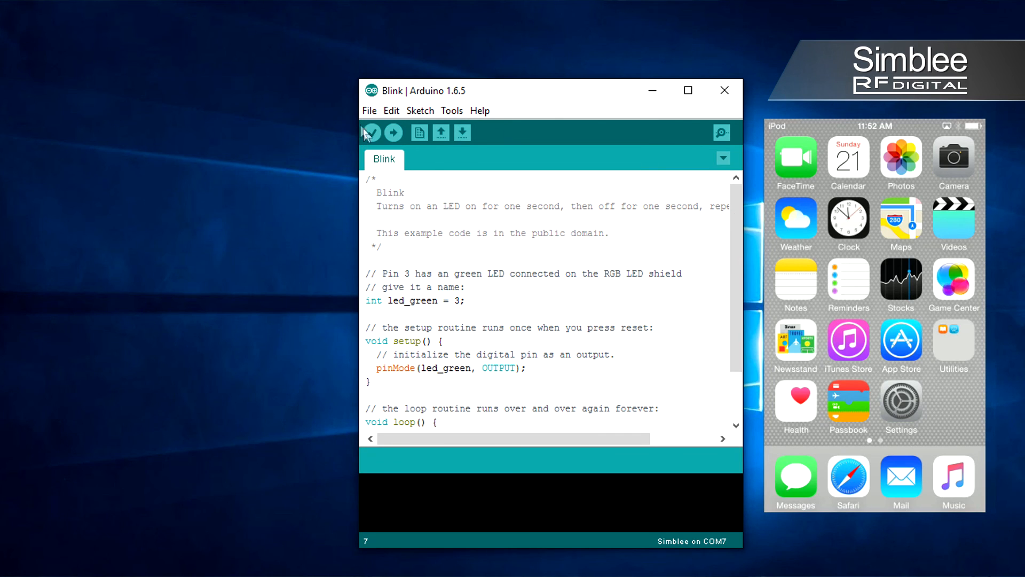
click(374, 133)
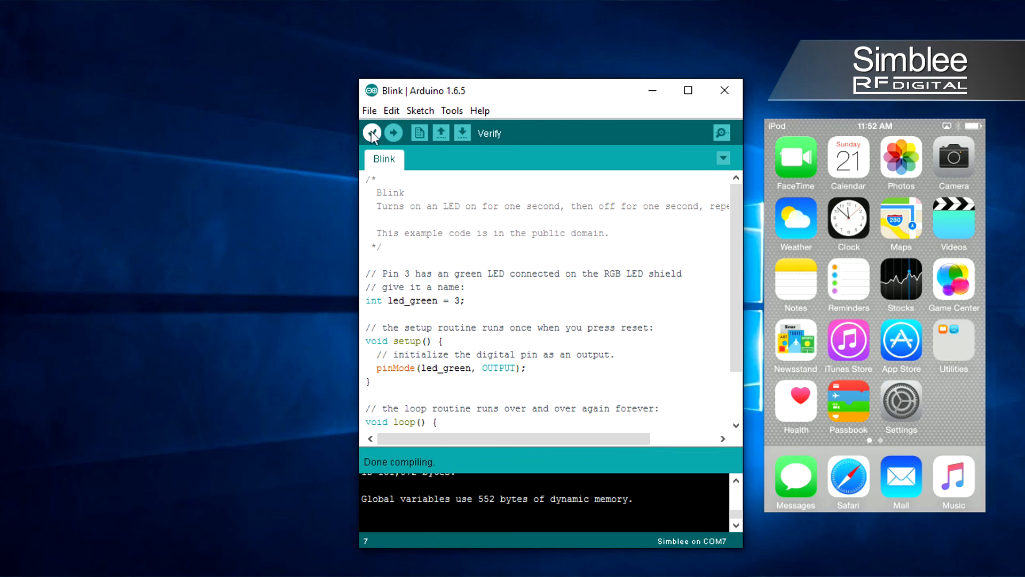
click(395, 133)
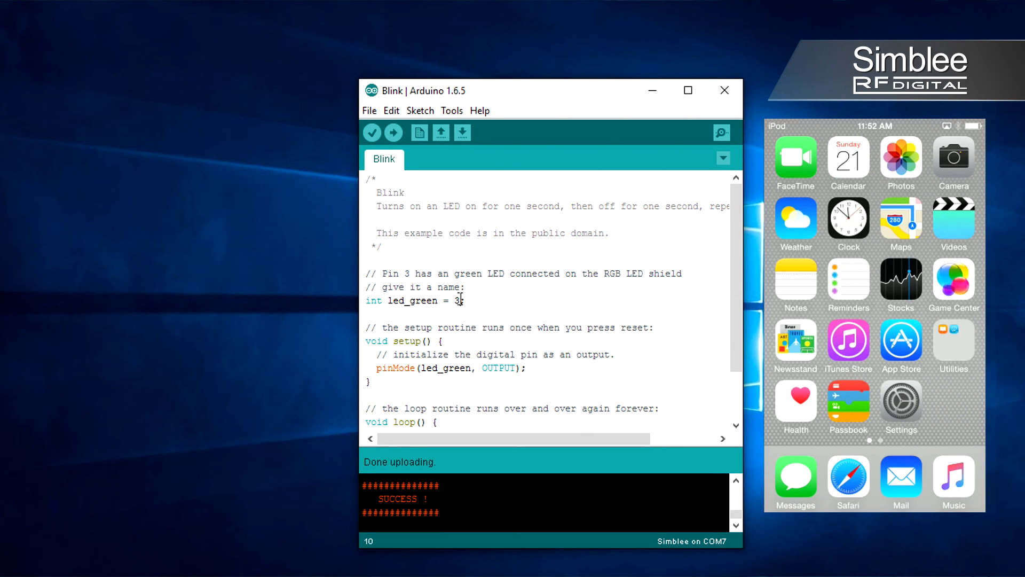
mouse_move(507, 327)
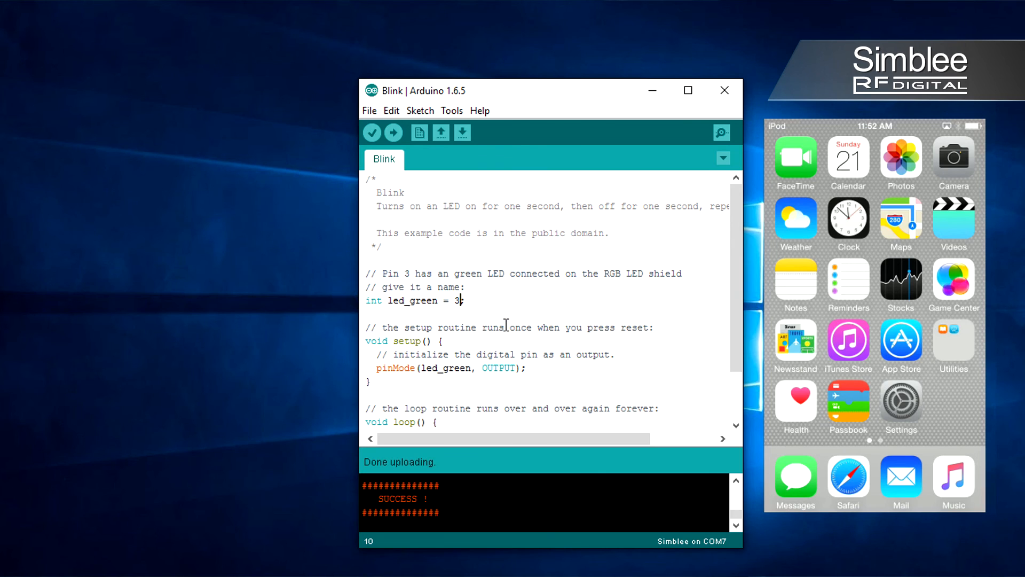
Step: Change led_green to pin 2, then verify and upload the sketch
text(2)
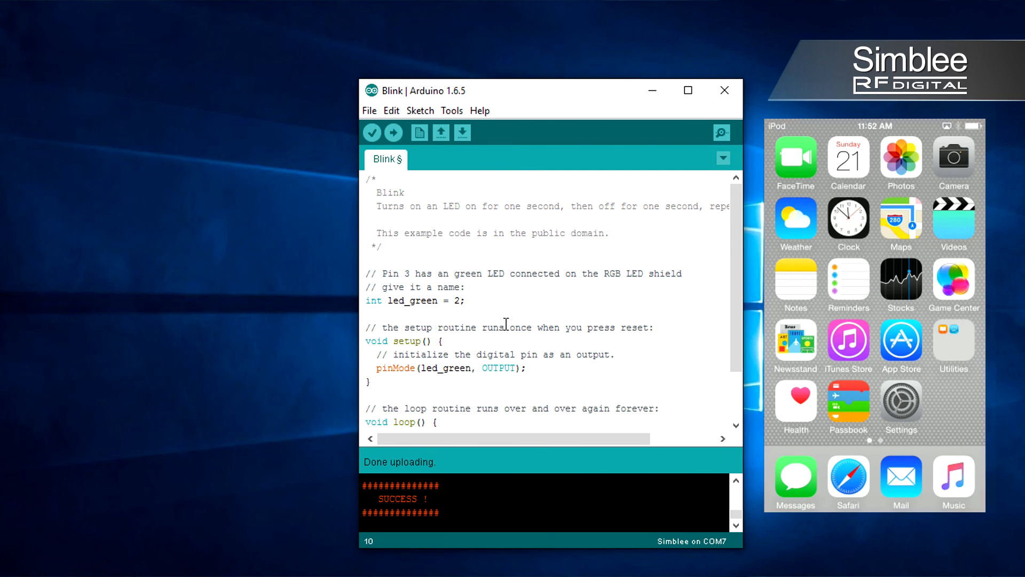
click(371, 132)
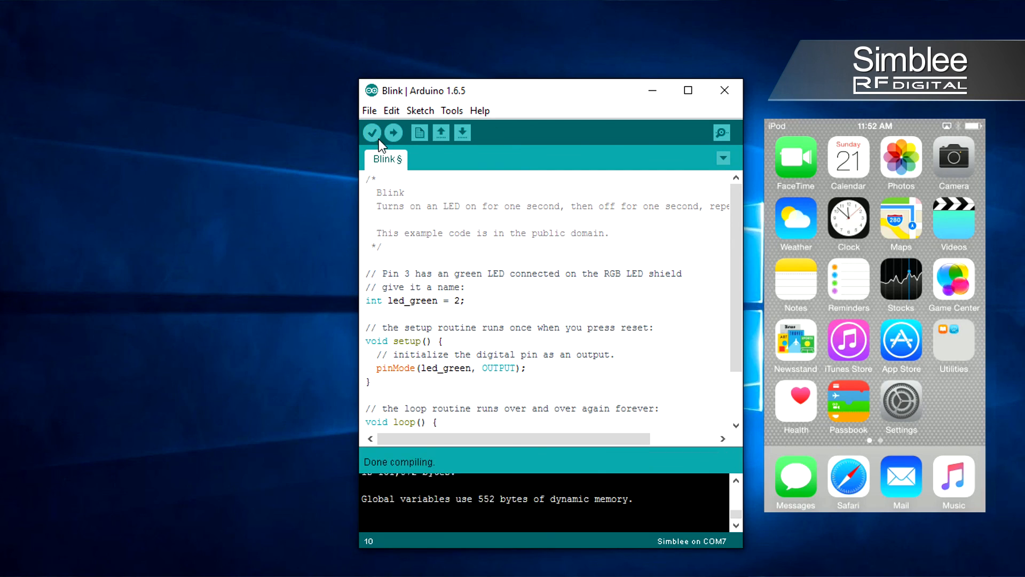
click(393, 132)
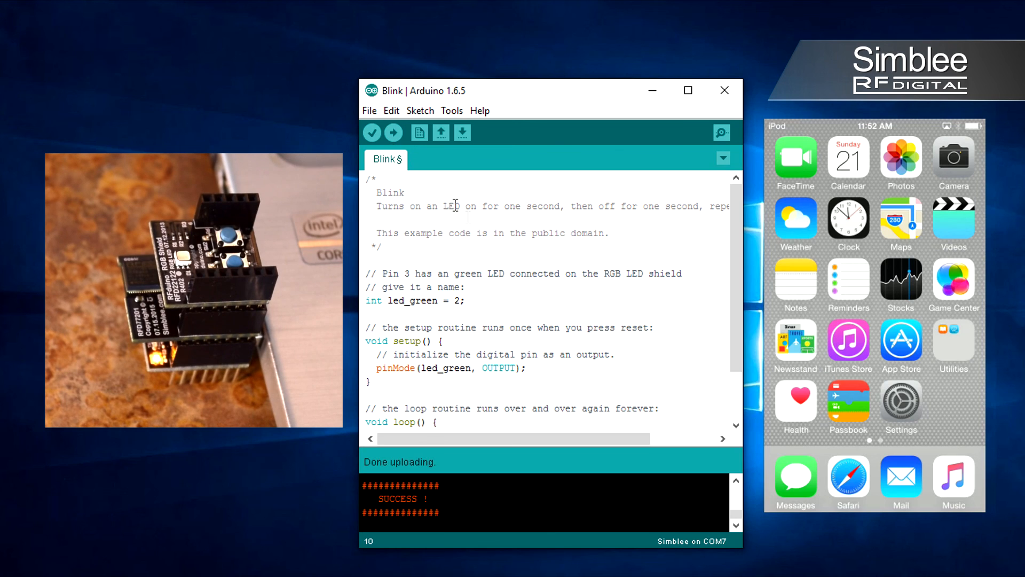
Step: Change led_green to pin 4 and upload again
text(4)
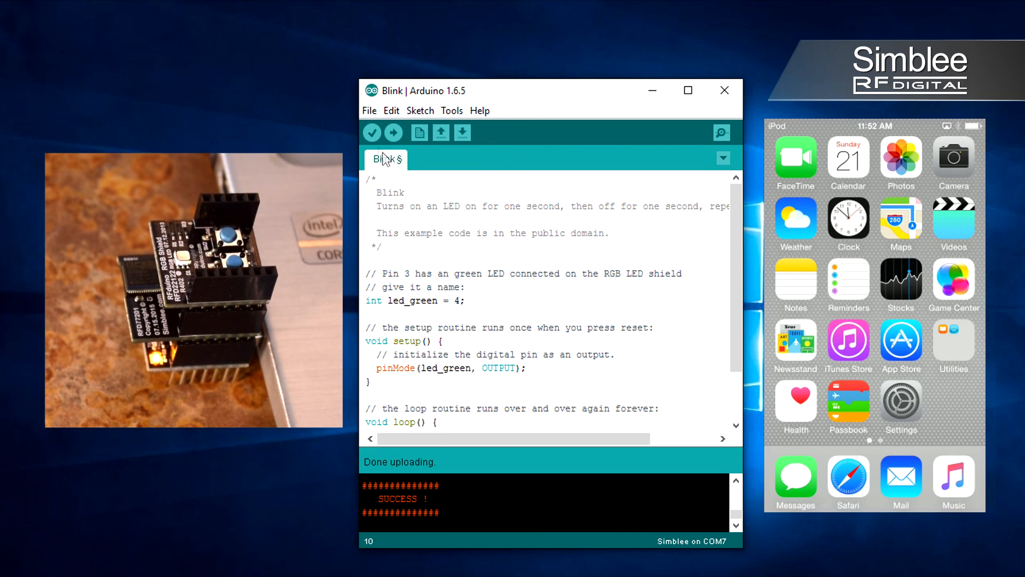
click(393, 132)
text(3)
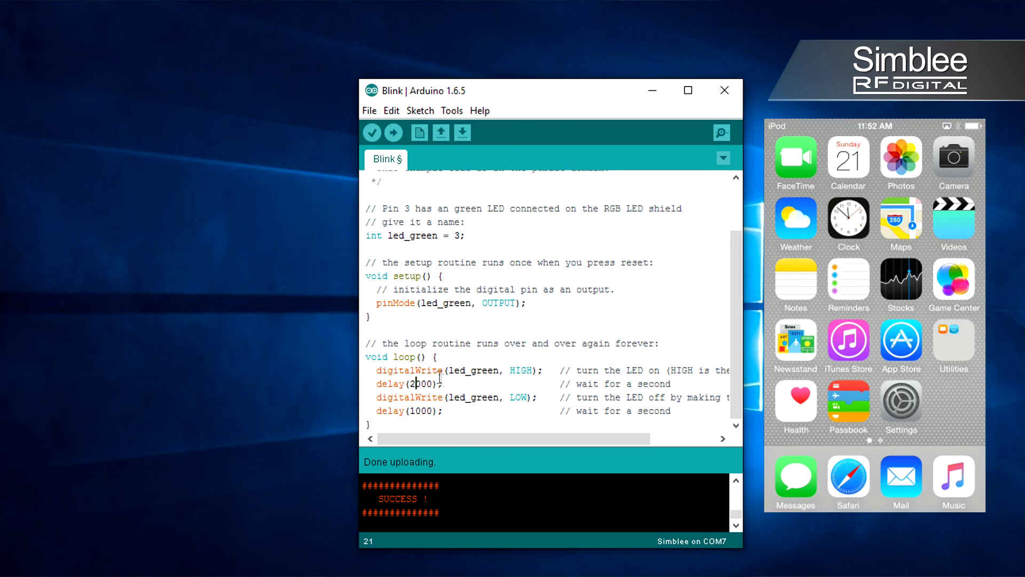
Step: Verify and upload Blink with pin 3 and a 2000 ms first delay
click(374, 132)
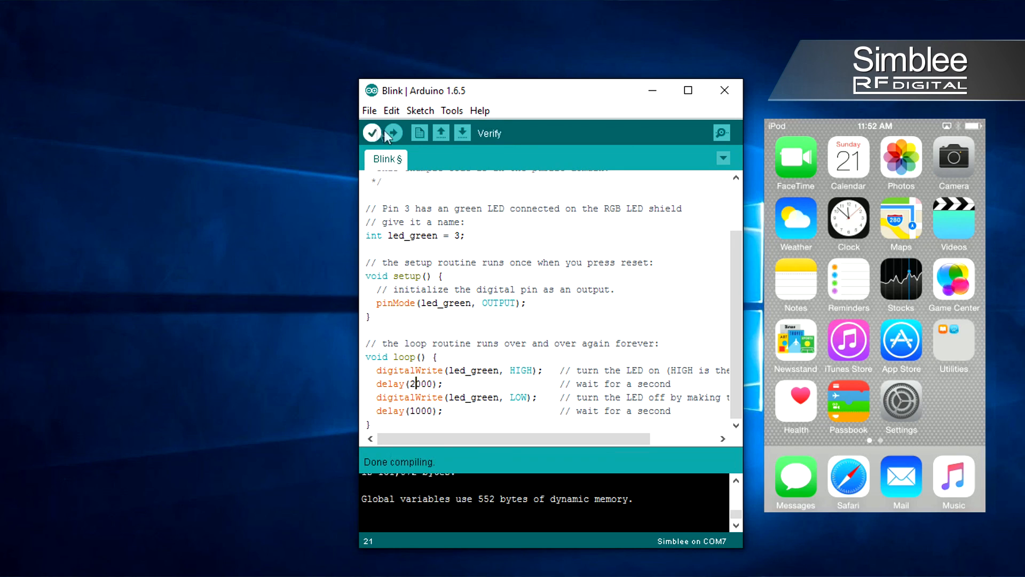
click(394, 133)
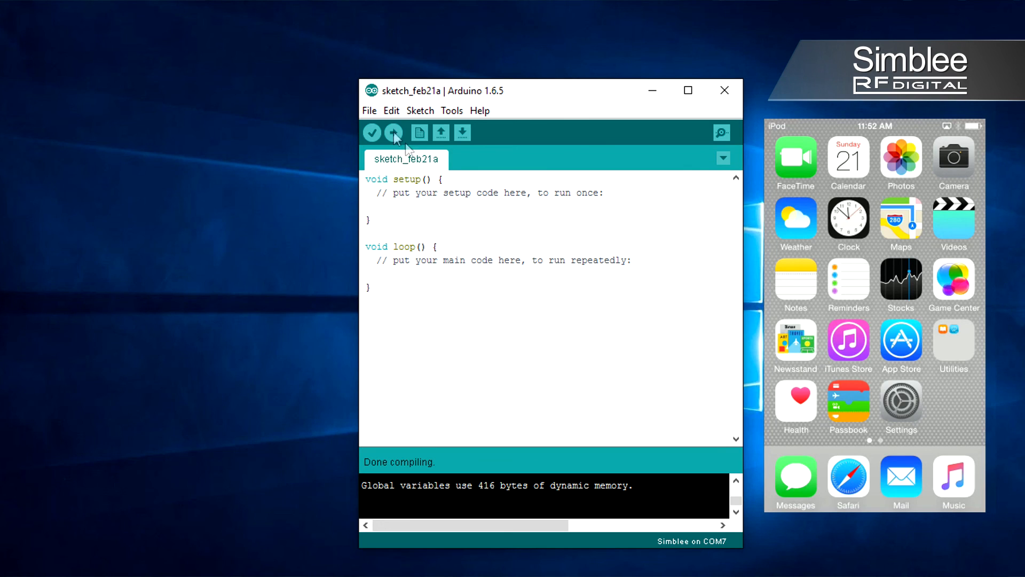
Step: Load the SimbleeForMobile ColorWheel example and upload it to the board
click(370, 110)
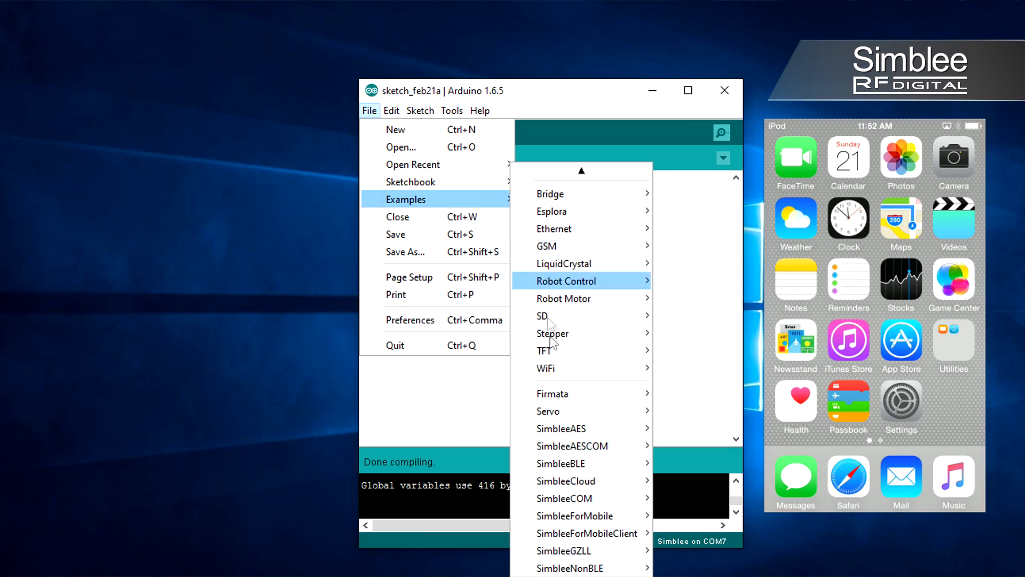
mouse_move(575, 515)
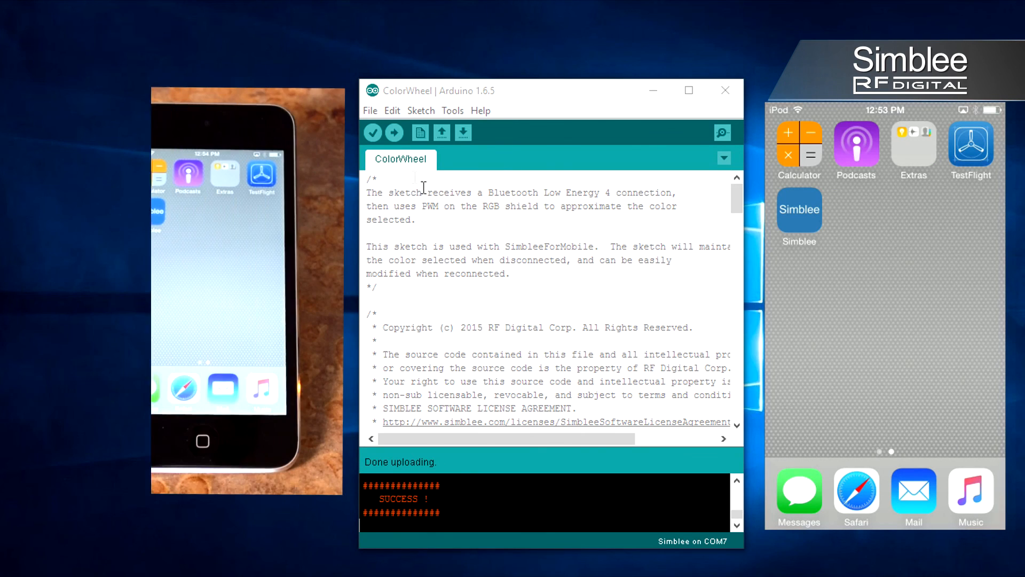
click(394, 132)
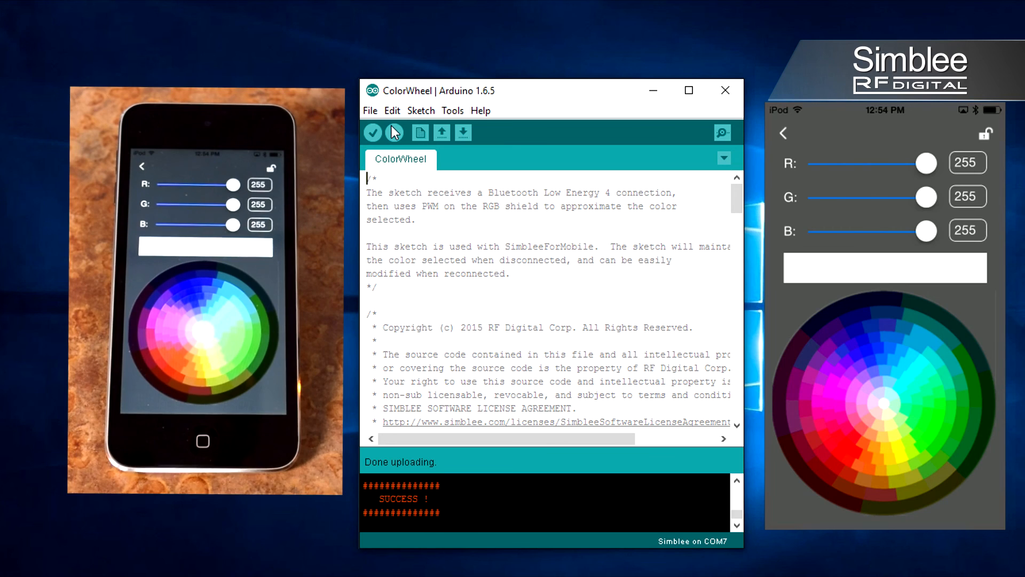
click(197, 338)
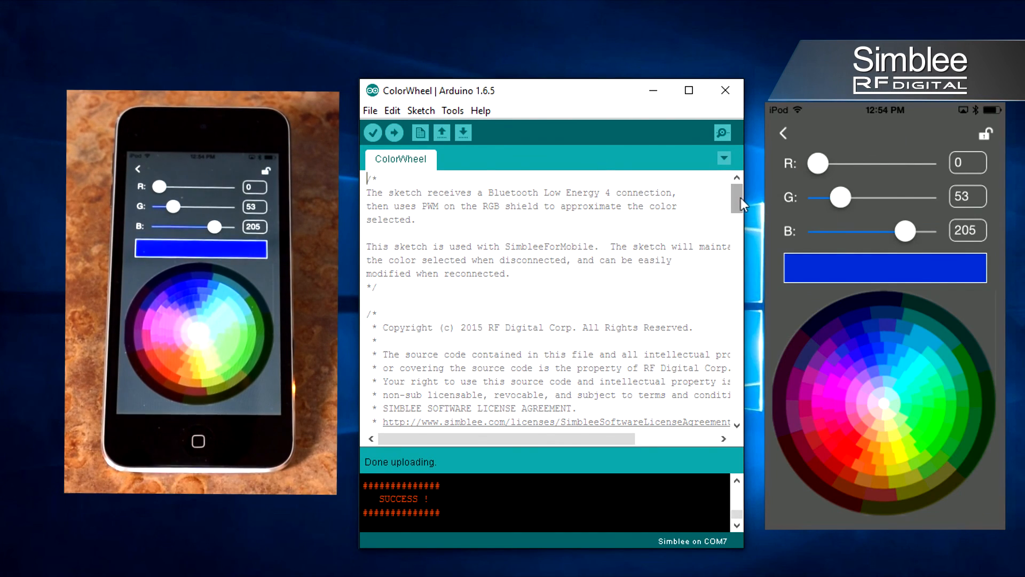
Step: Add SimbleeForMobile.drawText(120, 40, "Hello", WHITE); above the R: label line
scroll(down, 3)
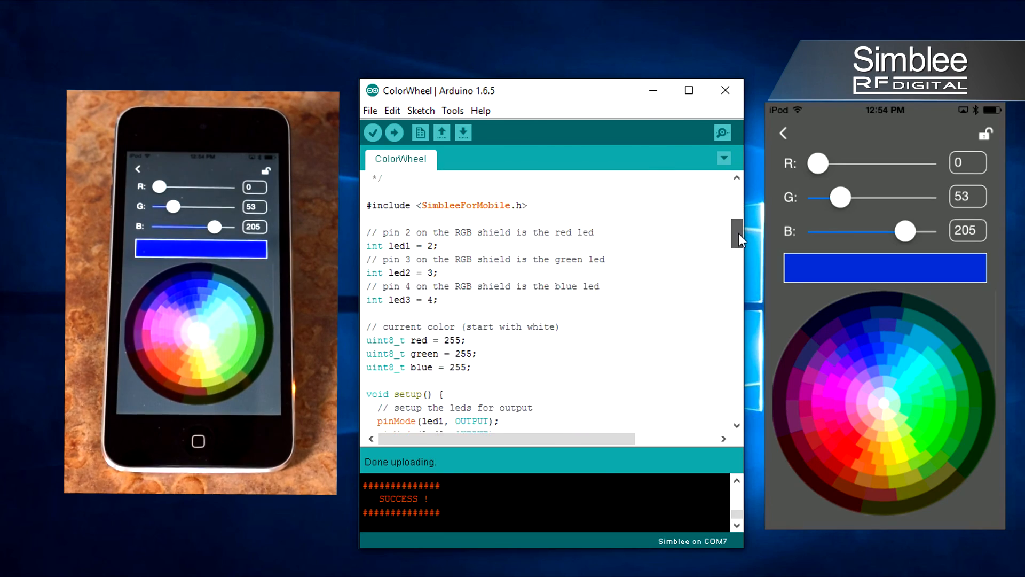
scroll(down, 3)
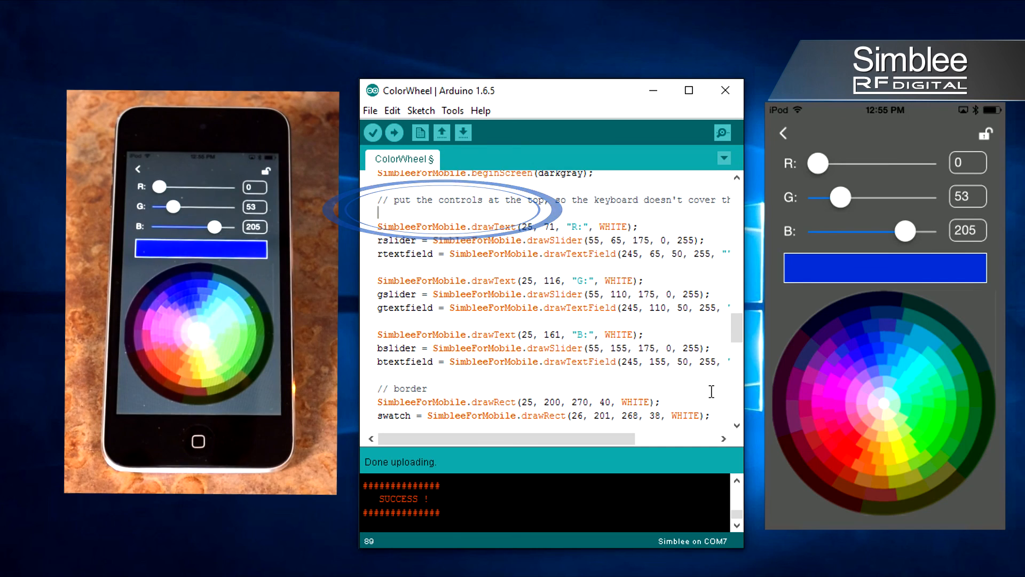
text(Sim)
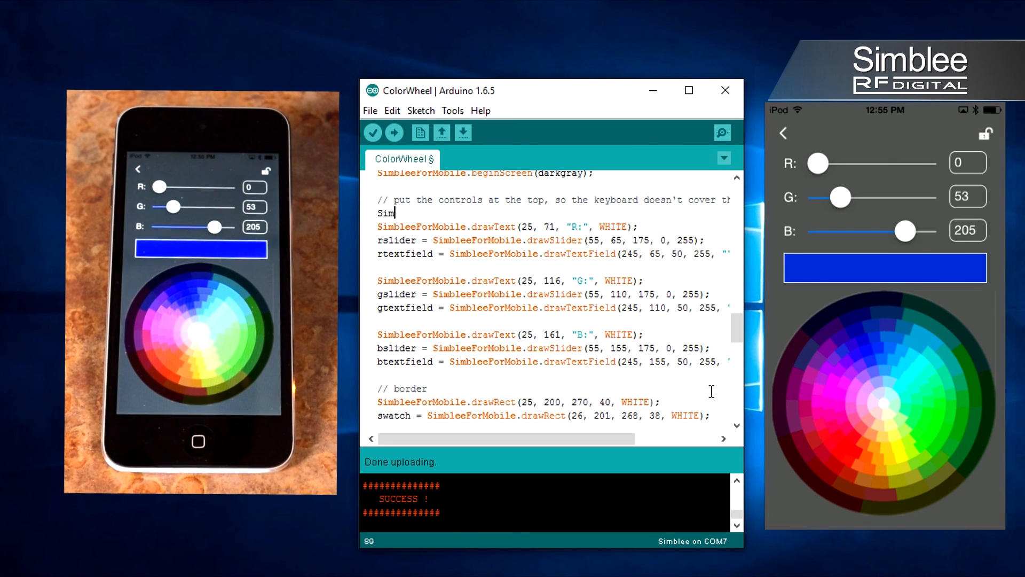
text(bleeForMobile.drawText(120, 40, "Hello)
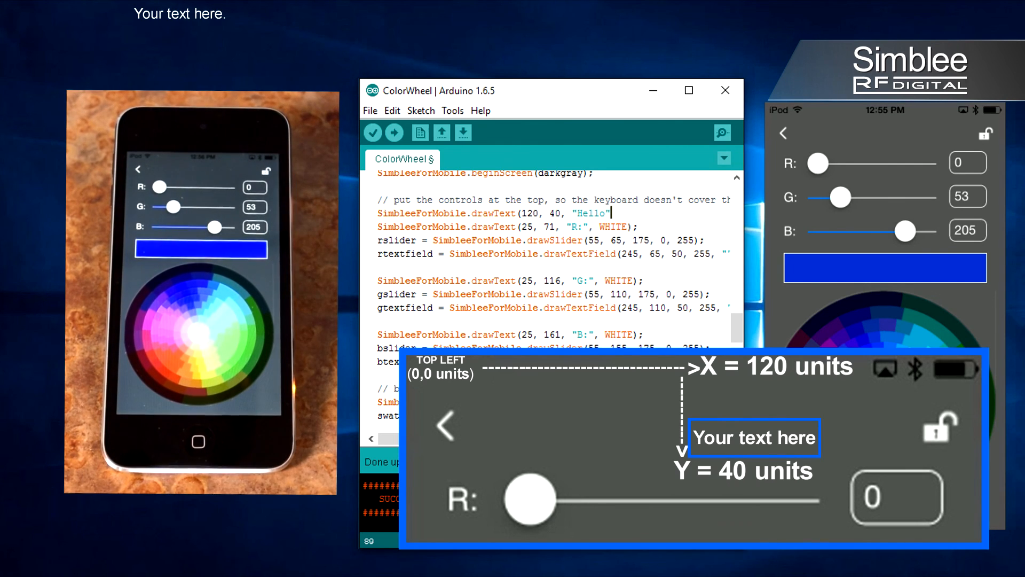
text(, WHITE);)
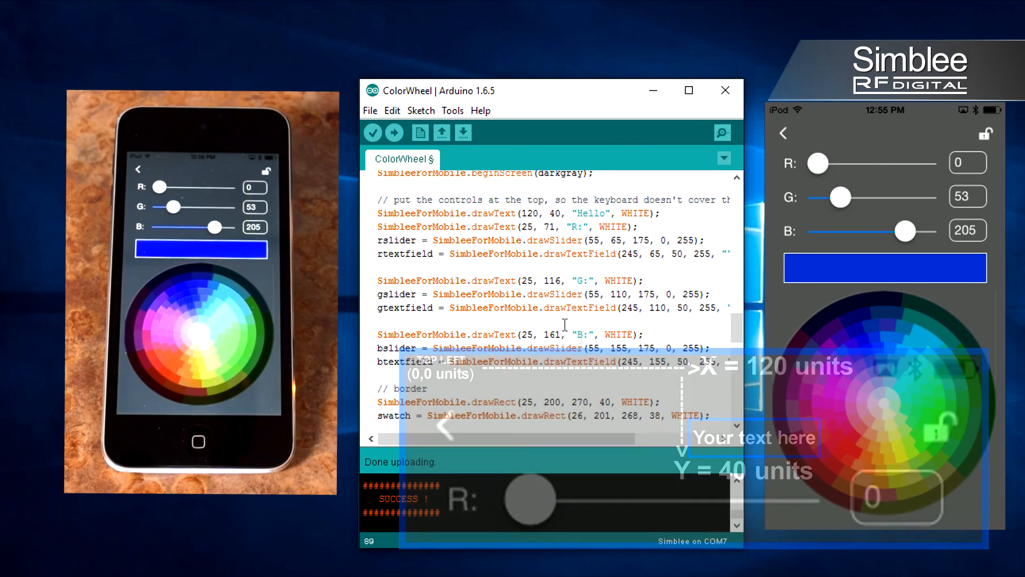
Step: Verify and upload ColorWheel with the new Hello line
click(394, 133)
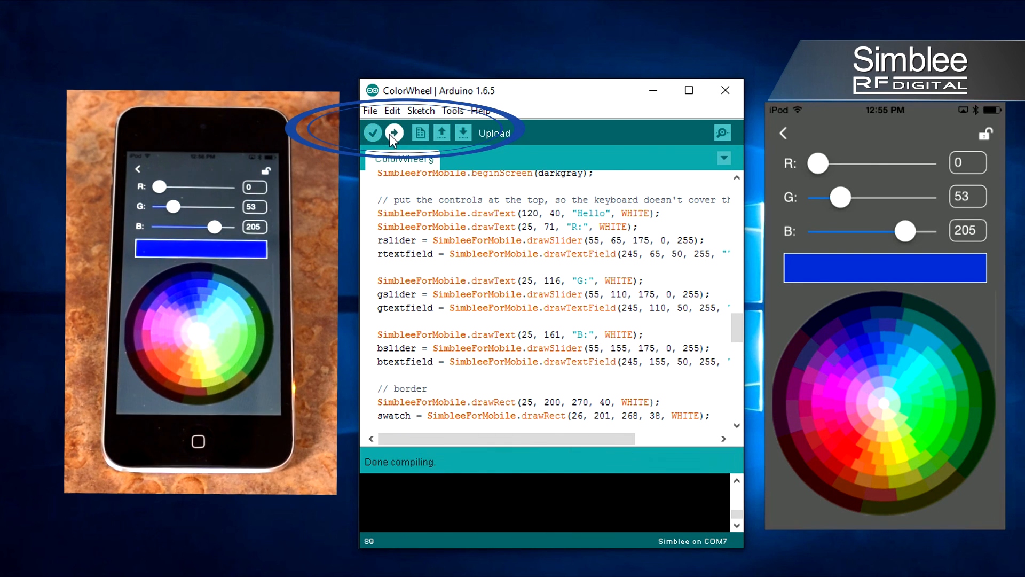
click(394, 132)
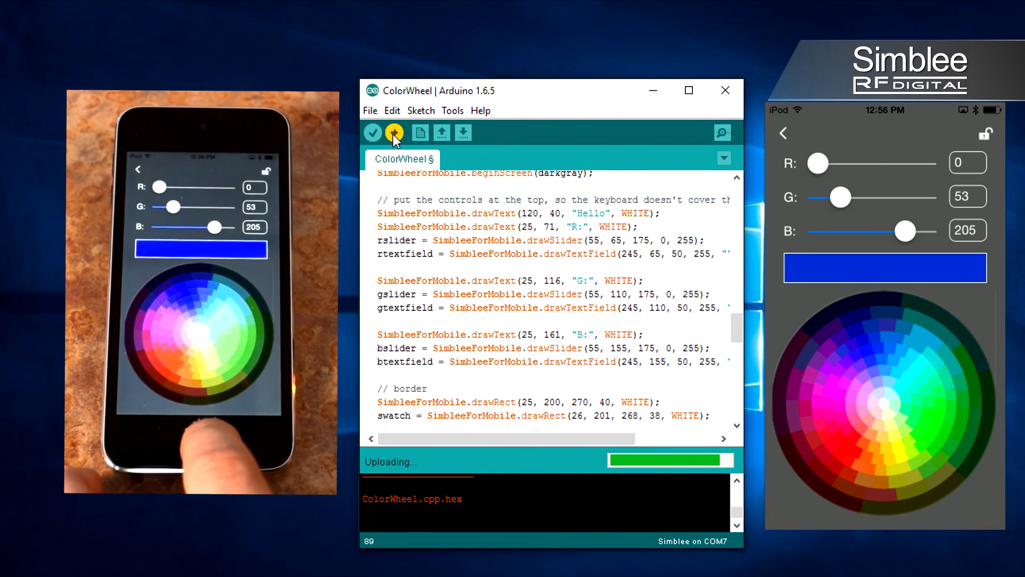